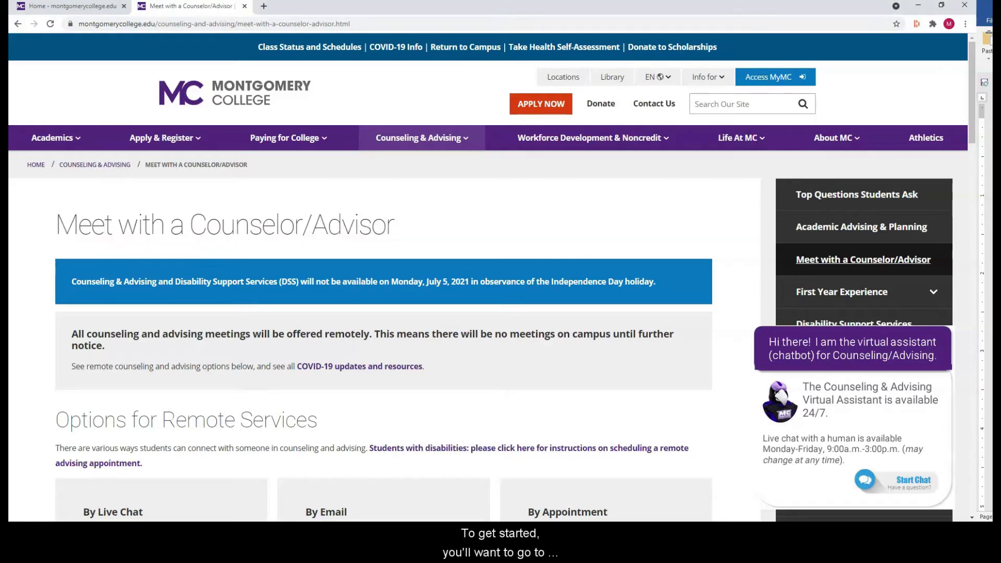
Switch to the 'Home – montgomerycollege.edu' tab showing the MyMC portal
double_click(185, 419)
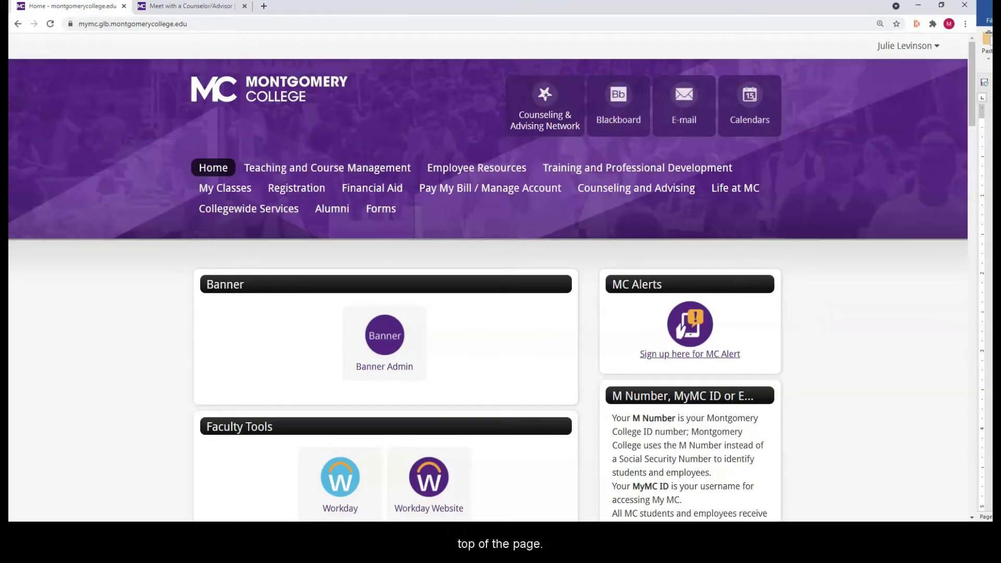
Return to the Meet with a Counselor/Advisor page and scroll to Options for Remote Services
left_click(191, 7)
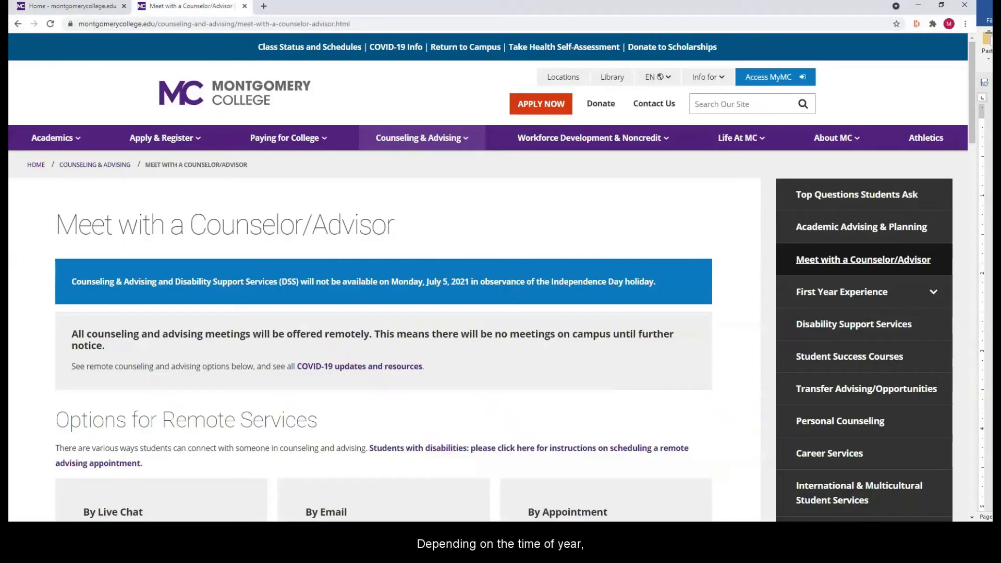
scroll("down", 3)
type("asdf")
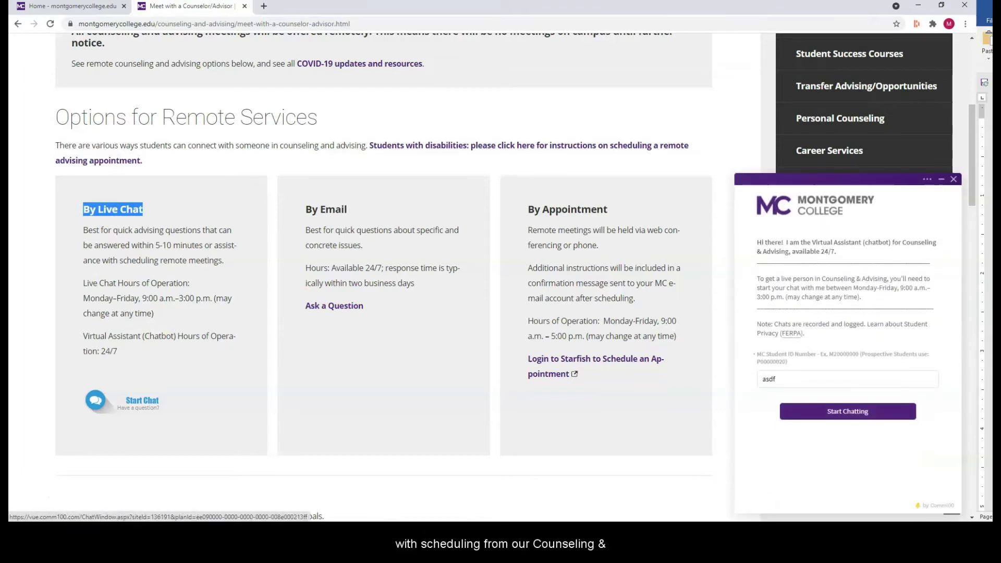
Dismiss the live chat pop-up, leaving the counselor page's services list visible
left_click(847, 378)
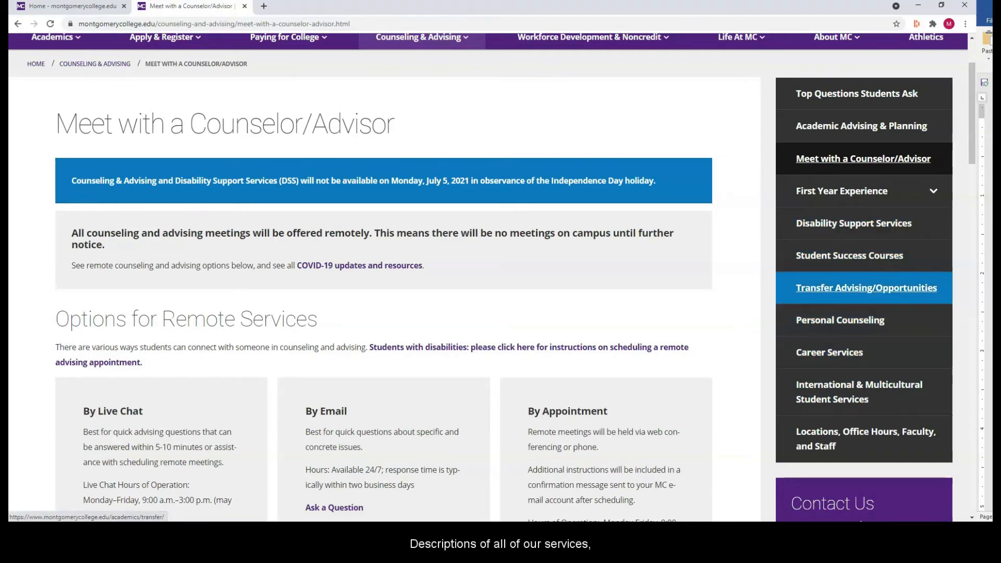
mouse_move(841, 190)
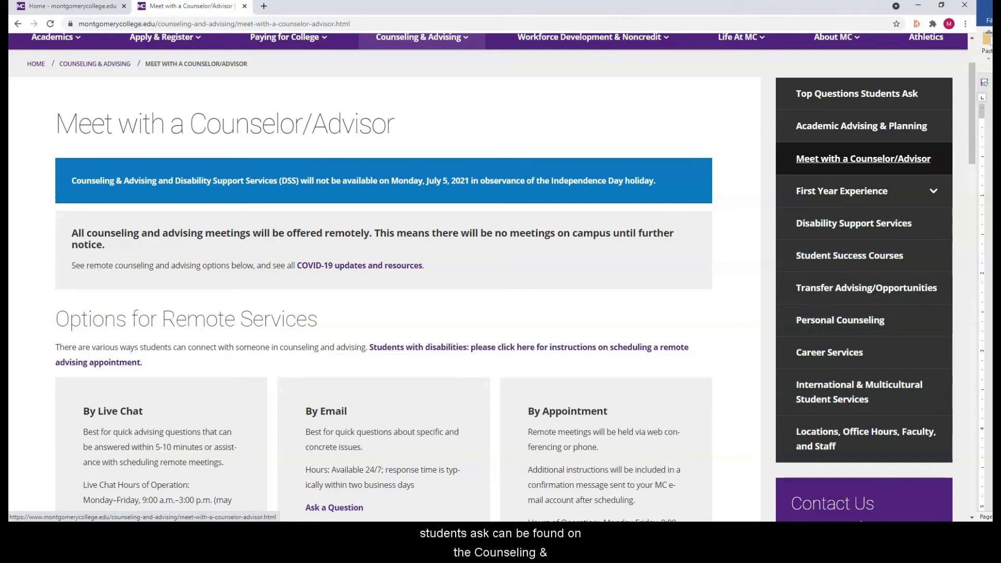
Go to Top Questions Students Ask from the sidebar and read down through Chat to Appointments
left_click(856, 93)
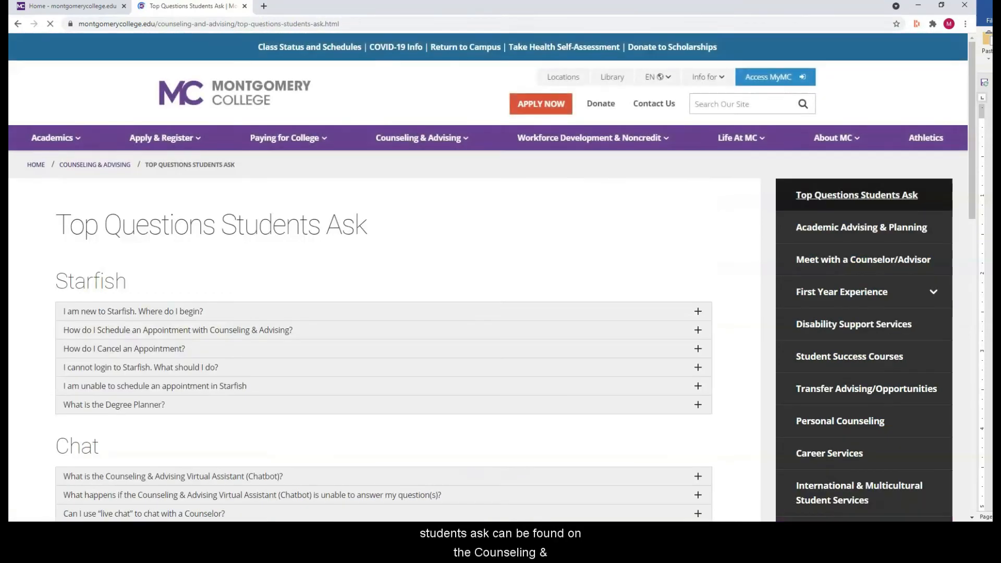
scroll("down", 3)
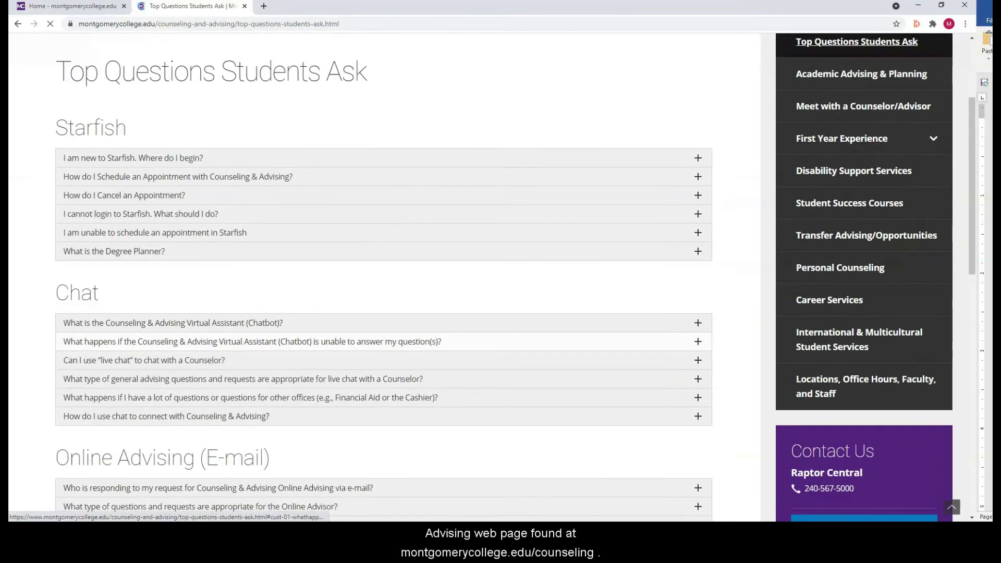
scroll("down", 3)
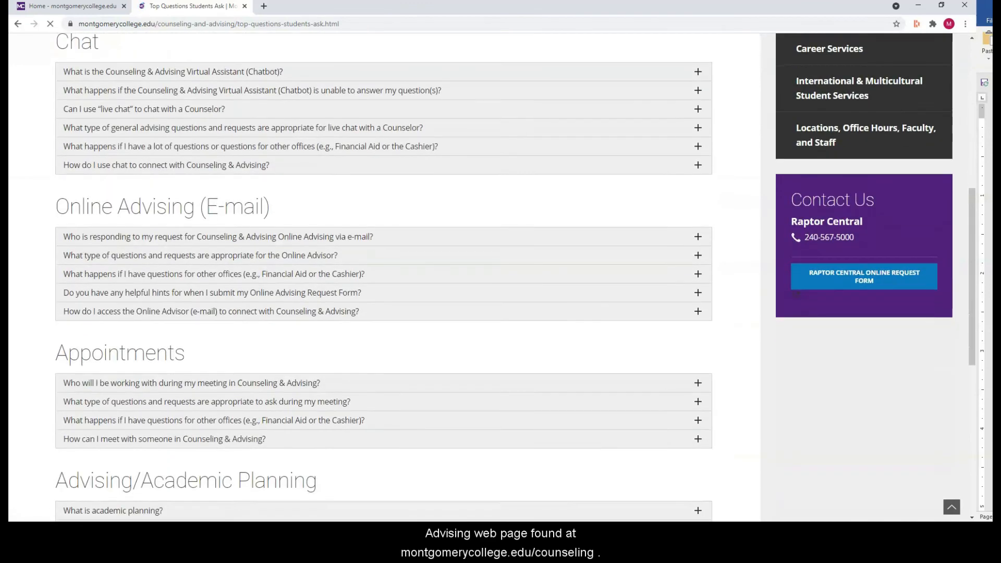